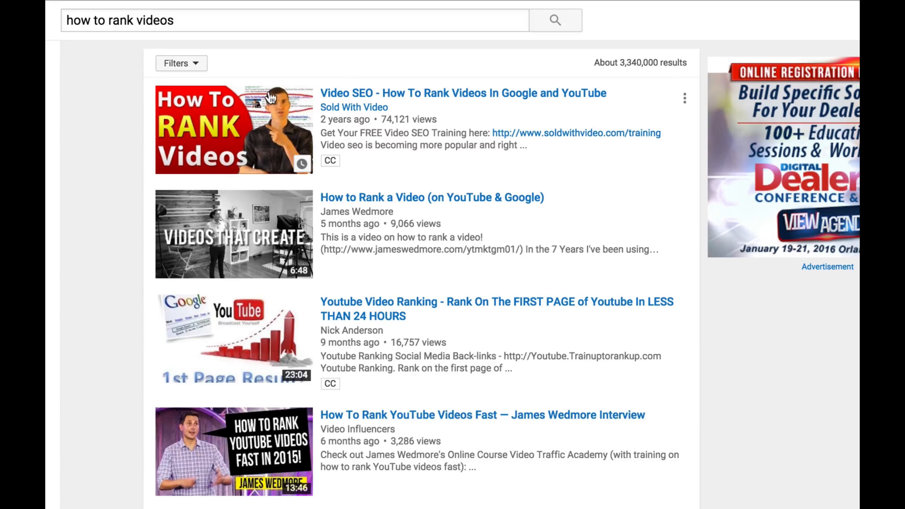
{"action": "mouse_move", "coordinate": [197, 133]}
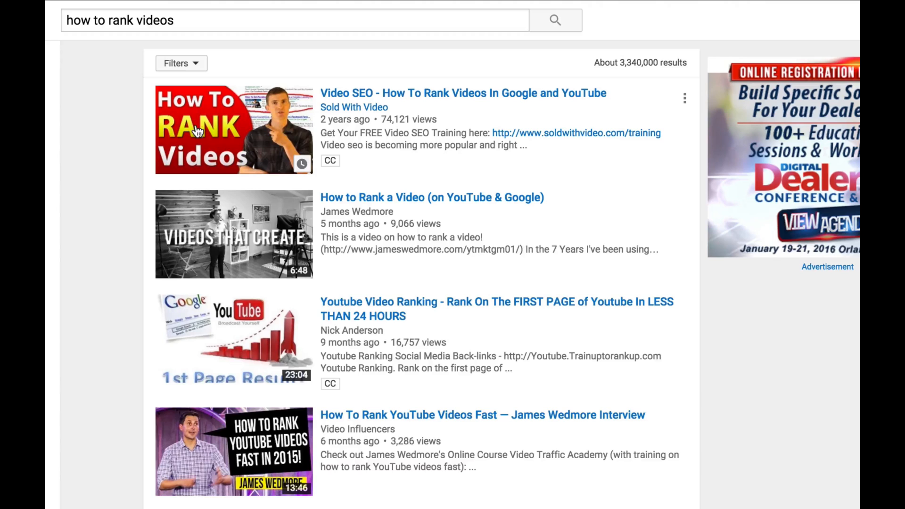
{"action": "mouse_move", "coordinate": [279, 130]}
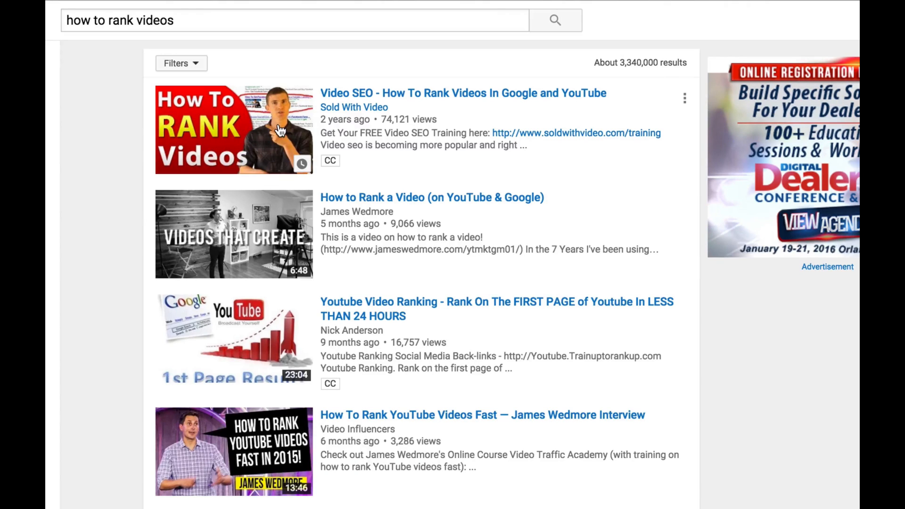
{"action": "mouse_move", "coordinate": [475, 151]}
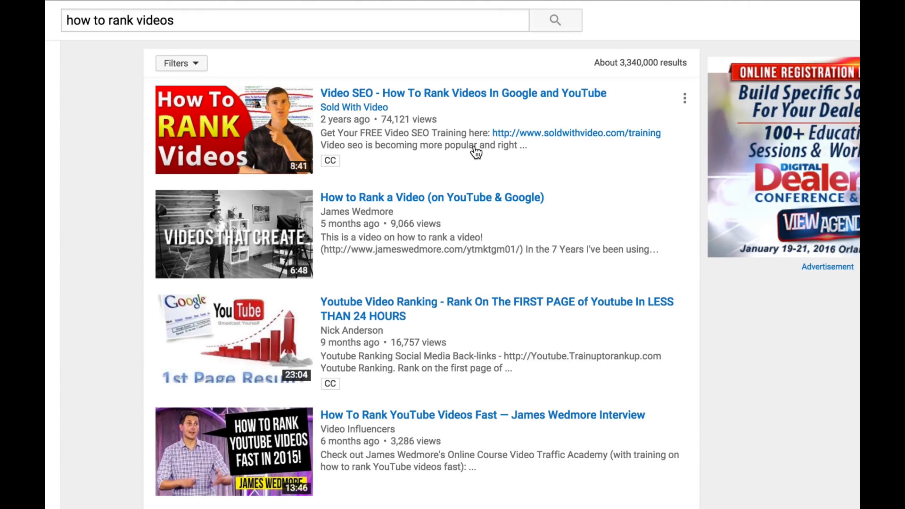
{"action": "mouse_move", "coordinate": [190, 175]}
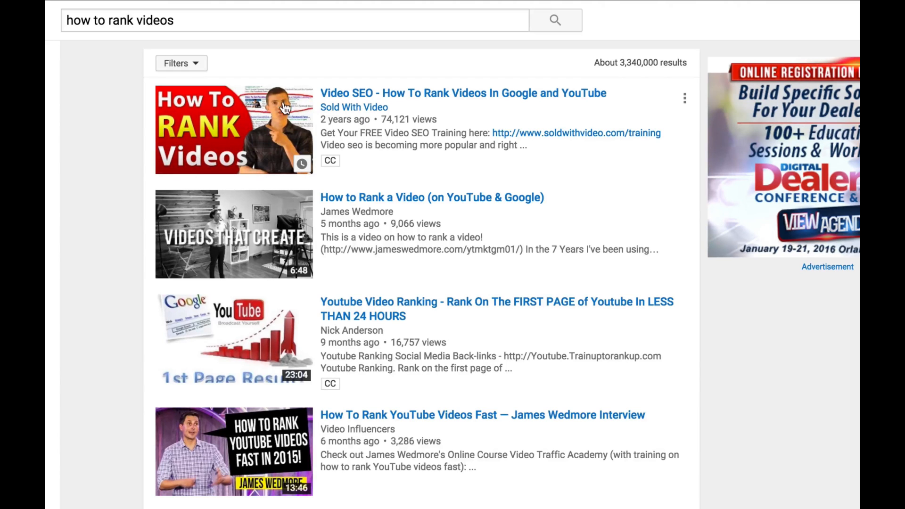
{"action": "mouse_move", "coordinate": [213, 148]}
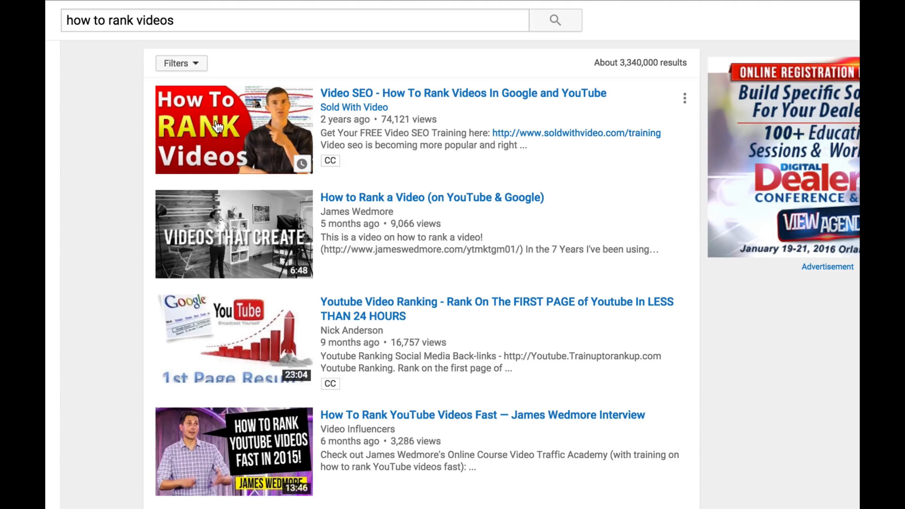
{"action": "mouse_move", "coordinate": [205, 137]}
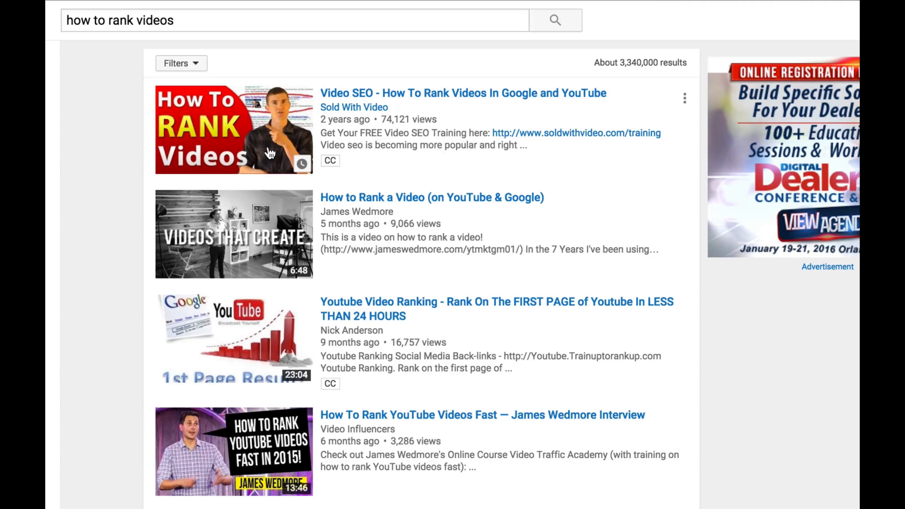
{"action": "mouse_move", "coordinate": [247, 140]}
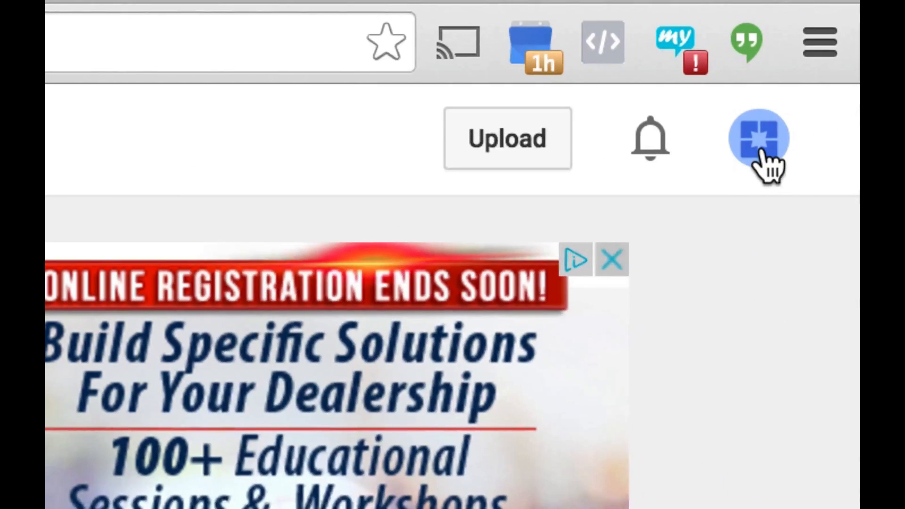
Step: Open the Contact Numbers channel's YouTube account settings from the avatar menu
{"action": "left_click", "coordinate": [758, 139]}
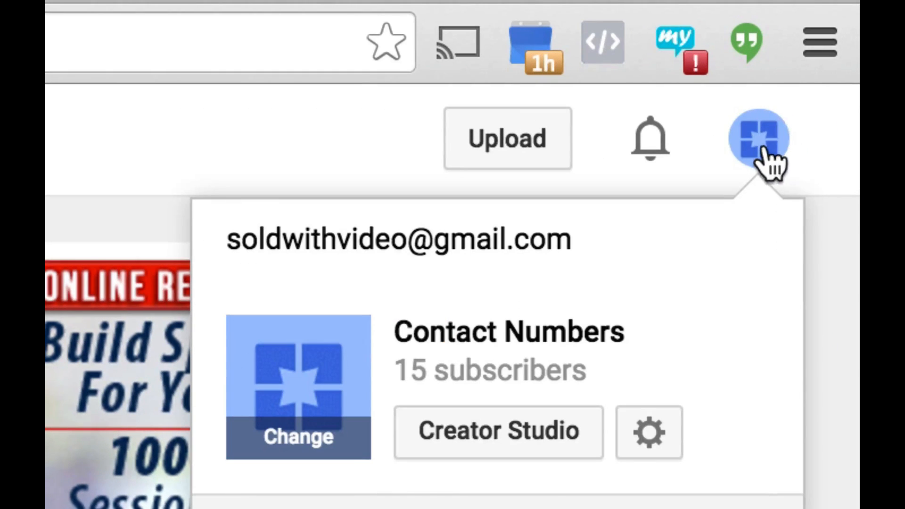
{"action": "mouse_move", "coordinate": [649, 438]}
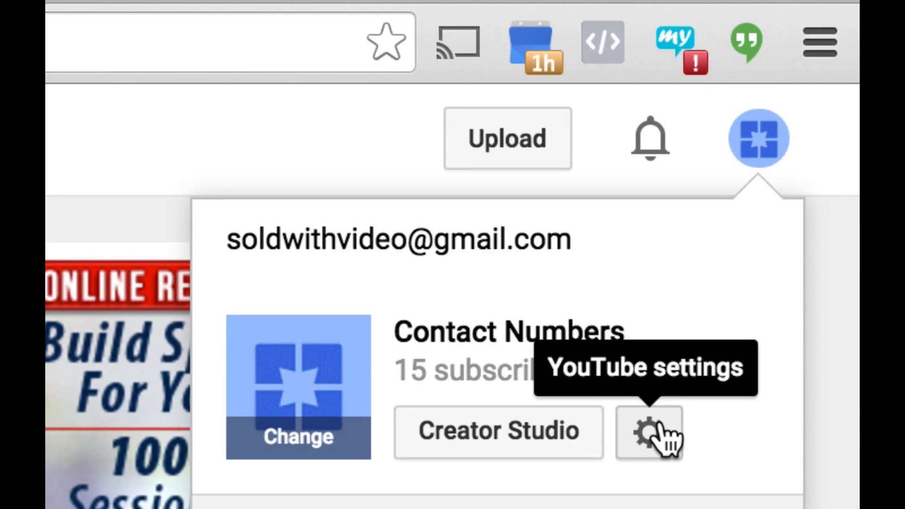
{"action": "left_click", "coordinate": [646, 436]}
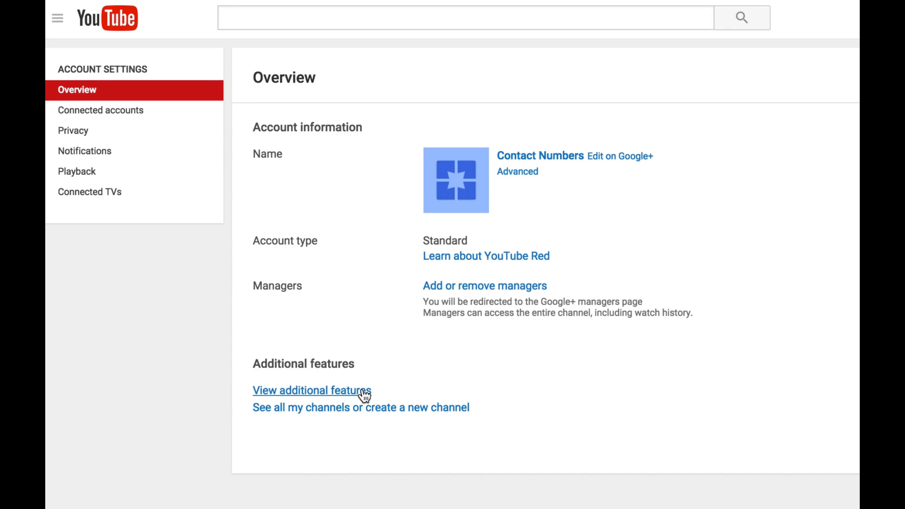
Step: Under additional features, find Monetization in Status and features and choose Enable
{"action": "left_click", "coordinate": [310, 391]}
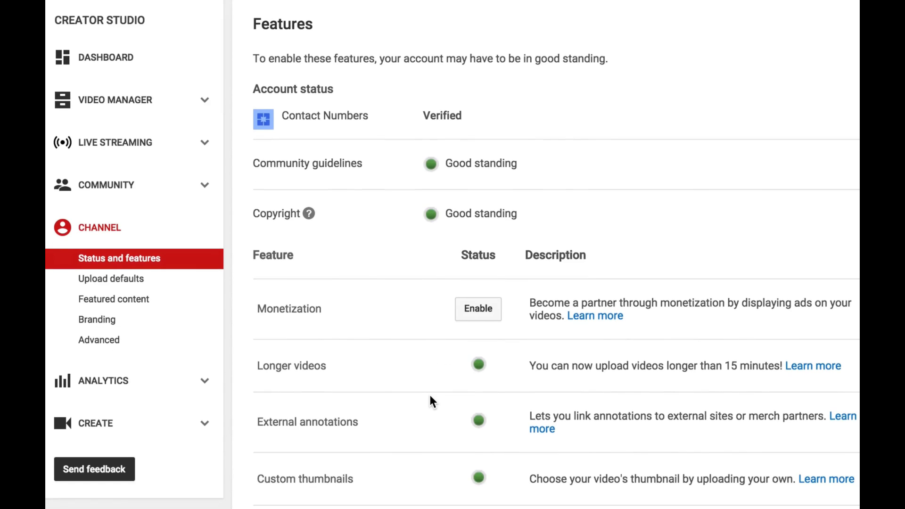
{"action": "scroll", "scroll_direction": "down", "scroll_amount": 3}
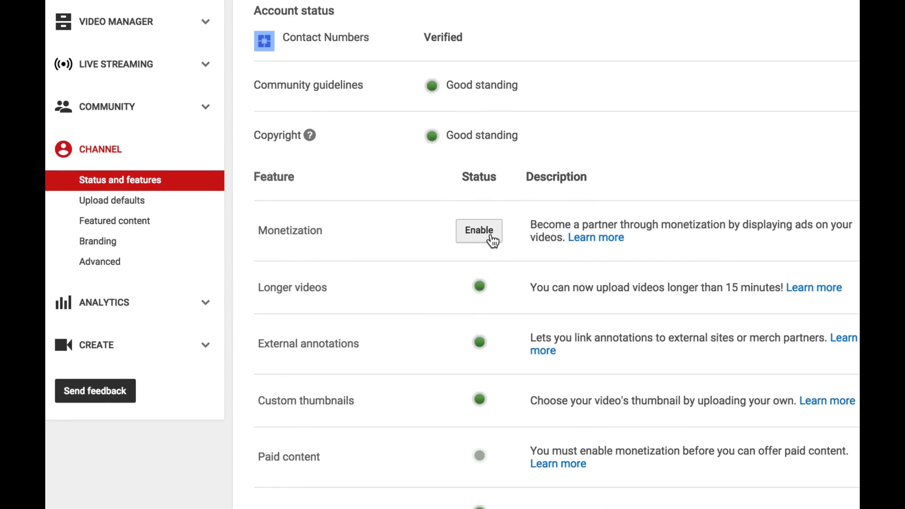
{"action": "mouse_move", "coordinate": [310, 220]}
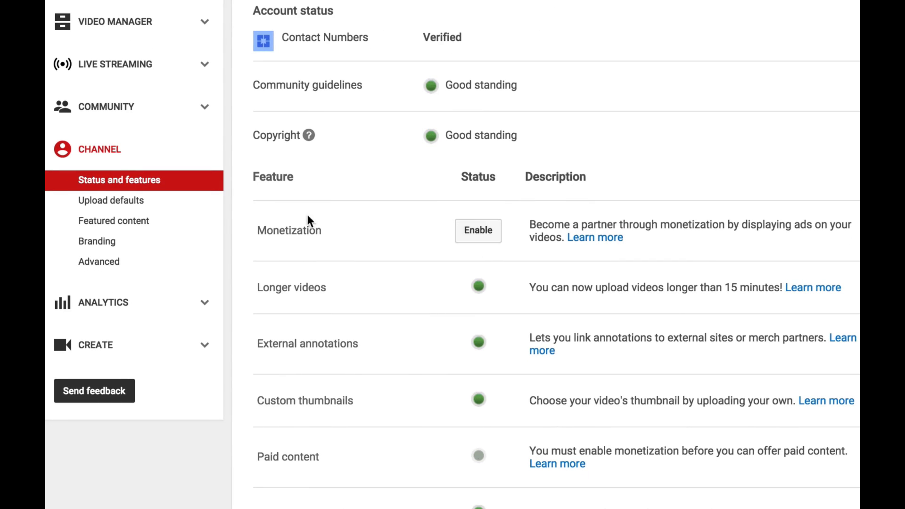
{"action": "double_click", "coordinate": [289, 231]}
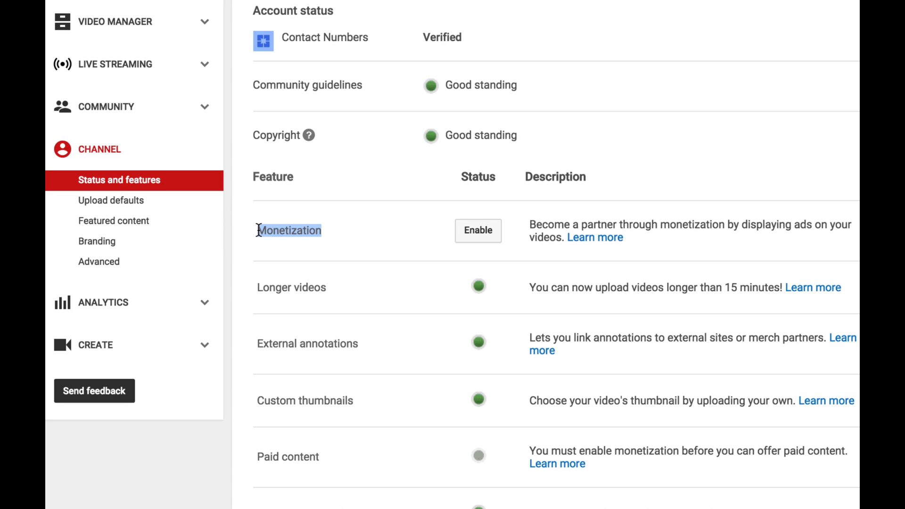
{"action": "left_click", "coordinate": [286, 230]}
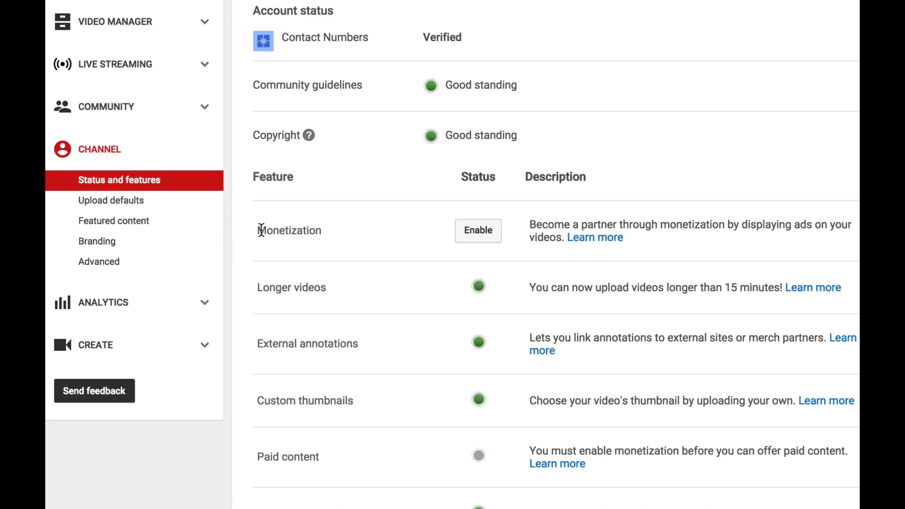
{"action": "double_click", "coordinate": [288, 230]}
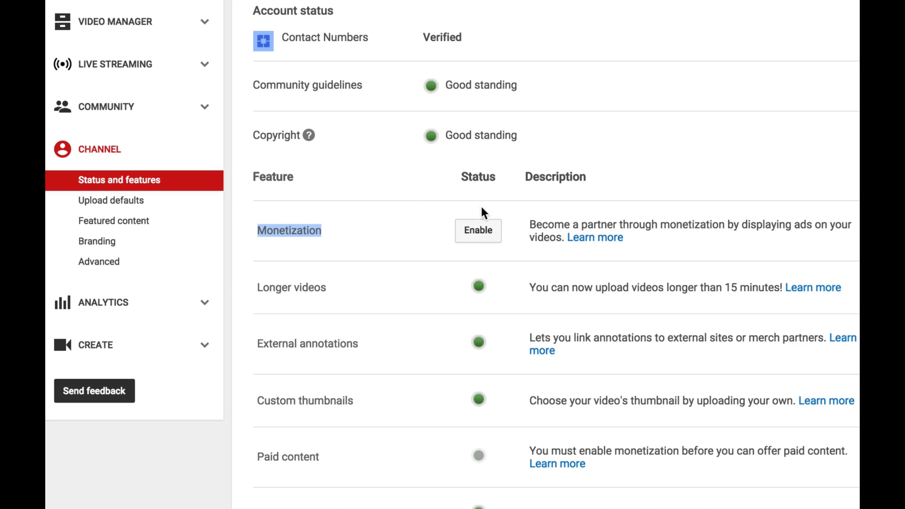
{"action": "mouse_move", "coordinate": [489, 238]}
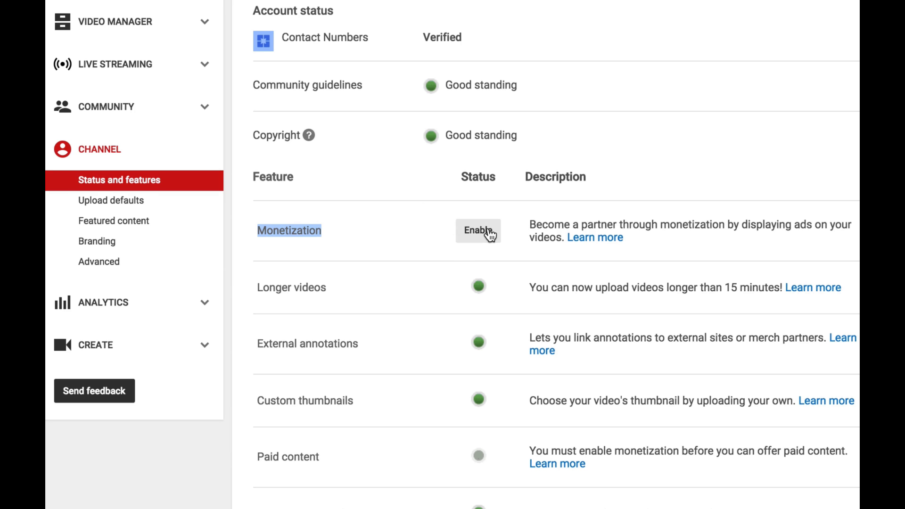
{"action": "left_click", "coordinate": [478, 231]}
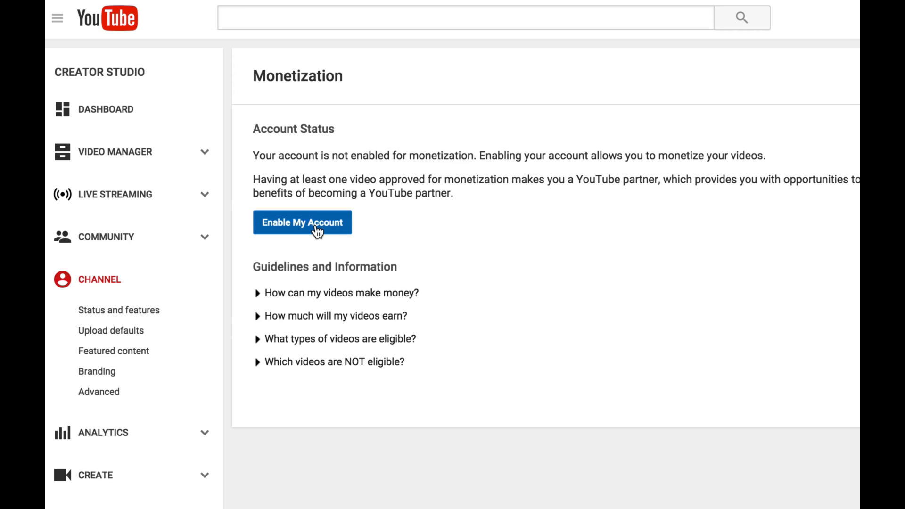
Step: Accept the monetization terms and monetize with overlay in-video and skippable video ads
{"action": "left_click", "coordinate": [303, 222]}
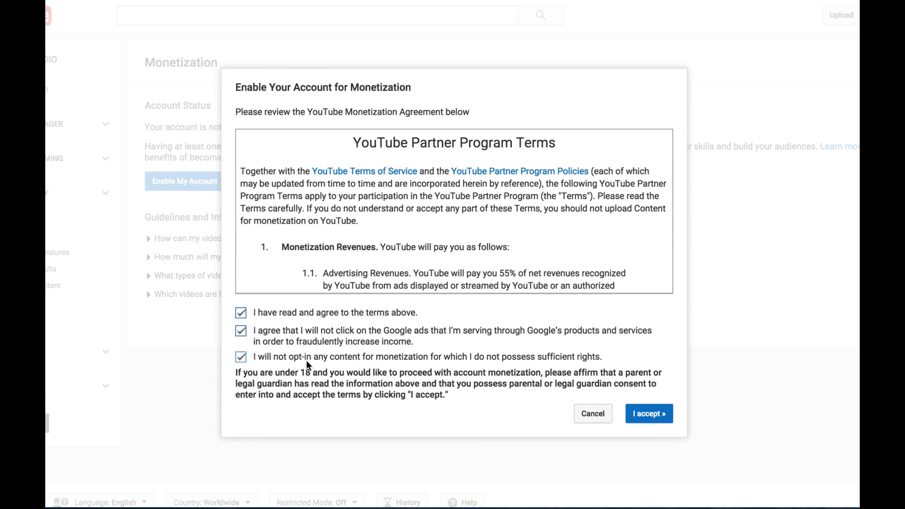
{"action": "scroll", "scroll_direction": "down", "scroll_amount": 3}
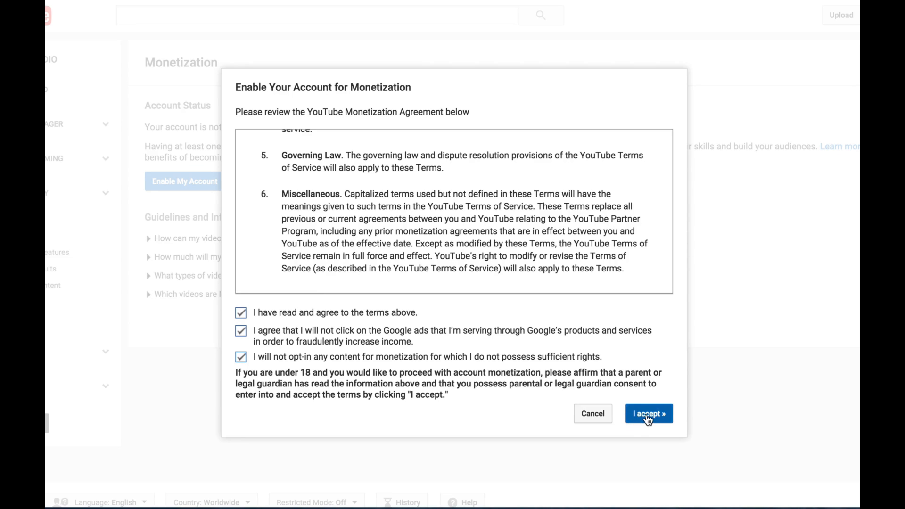
{"action": "left_click", "coordinate": [648, 414]}
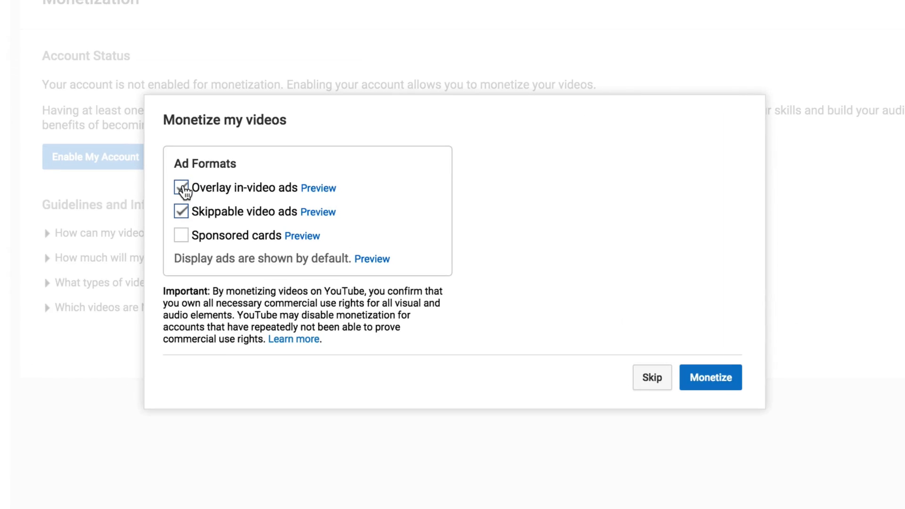
{"action": "left_click", "coordinate": [181, 188]}
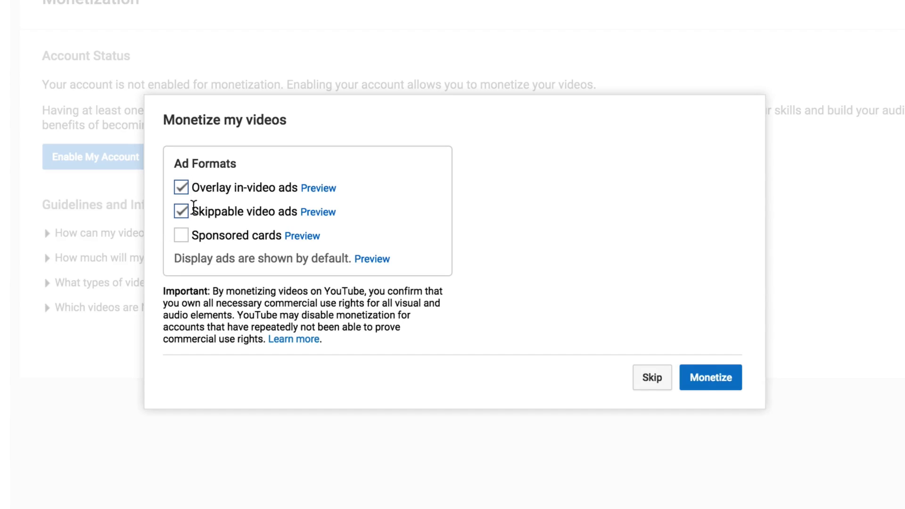
{"action": "mouse_move", "coordinate": [200, 197]}
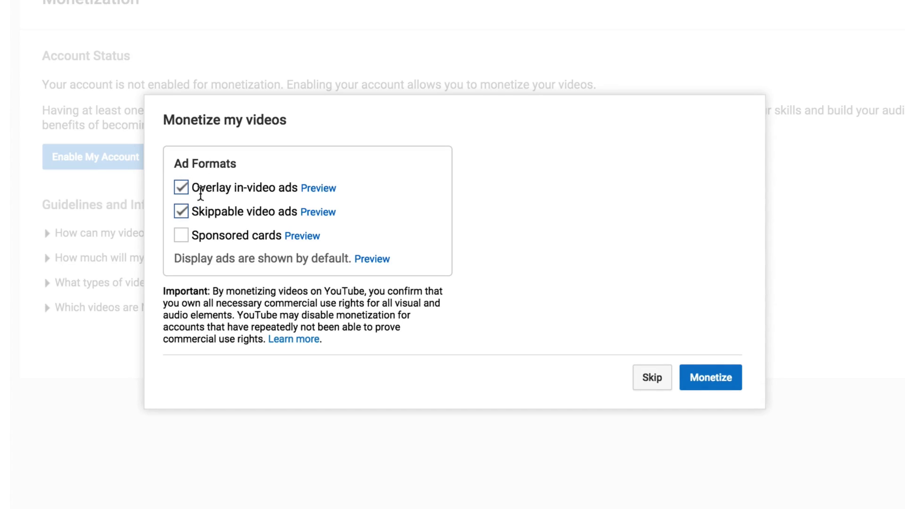
{"action": "left_click", "coordinate": [318, 188]}
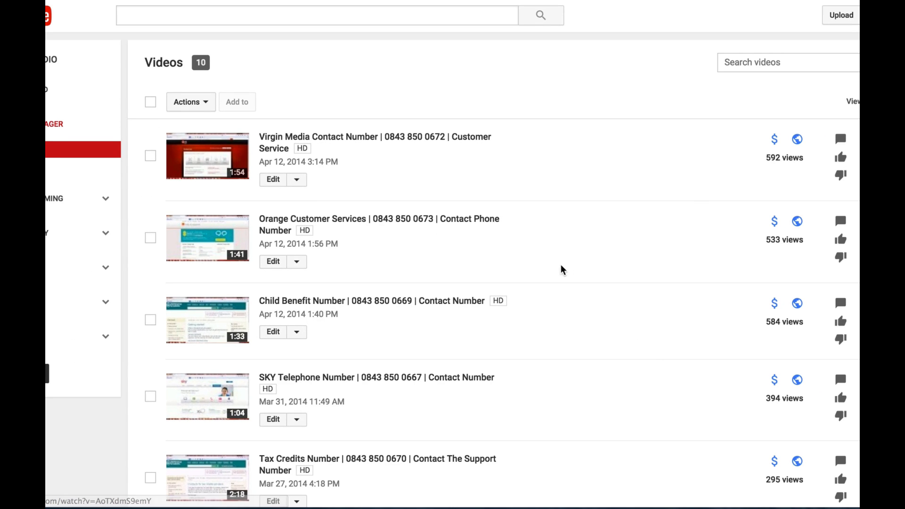
{"action": "mouse_move", "coordinate": [486, 325]}
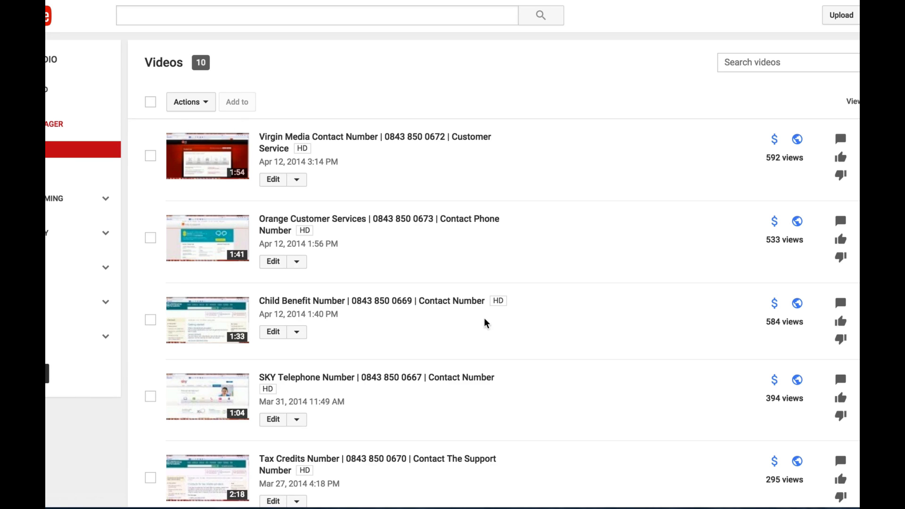
{"action": "mouse_move", "coordinate": [445, 348]}
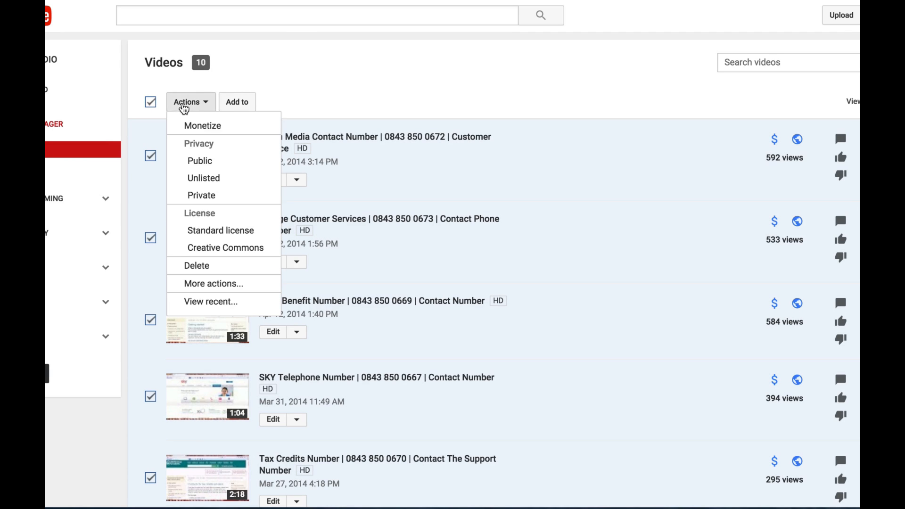
{"action": "mouse_move", "coordinate": [232, 289]}
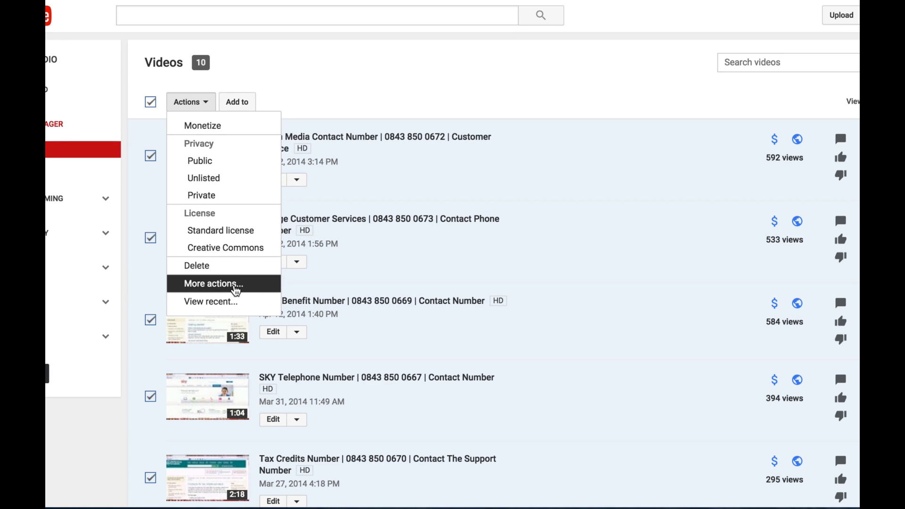
Step: Add Monetization to the bulk edit of all 10 videos, acknowledge it, and confirm
{"action": "left_click", "coordinate": [214, 283]}
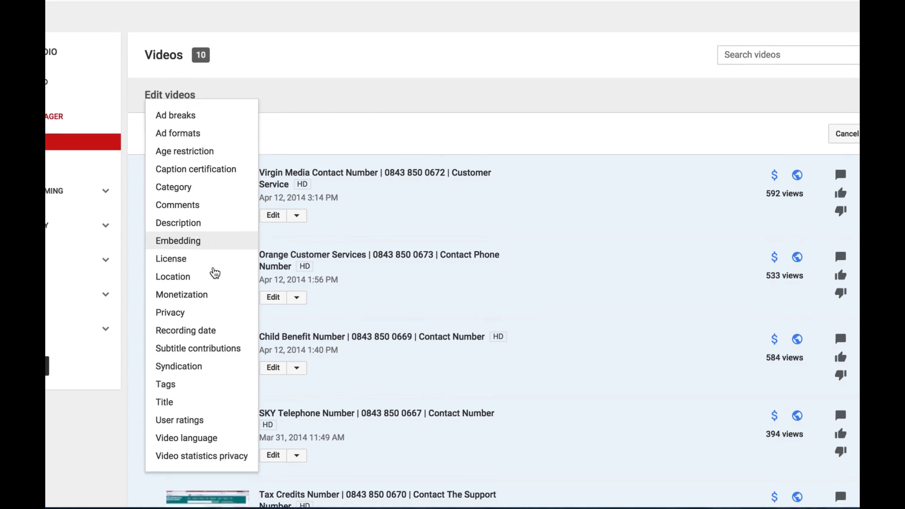
{"action": "left_click", "coordinate": [181, 294]}
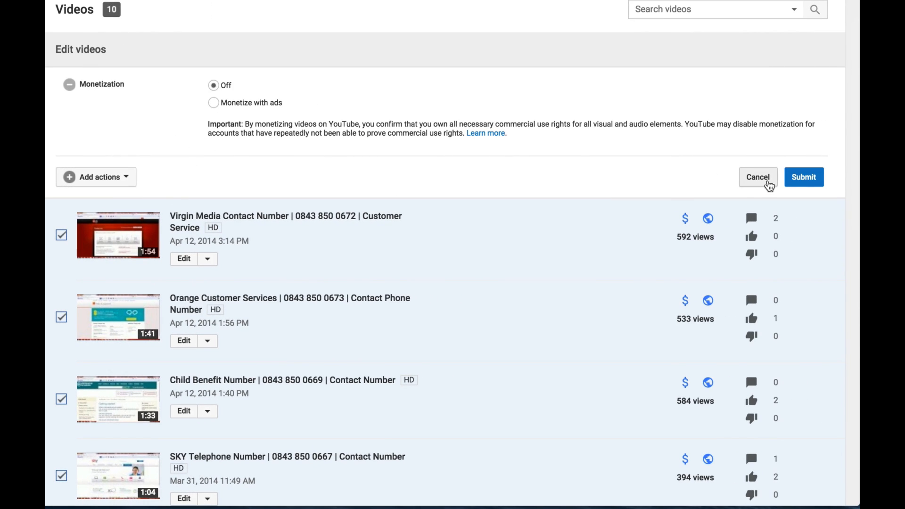
{"action": "left_click", "coordinate": [804, 177]}
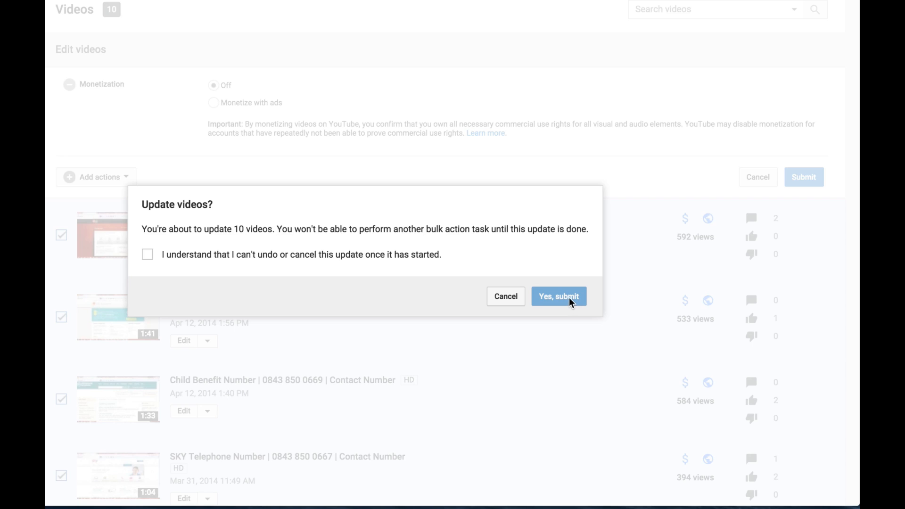
{"action": "left_click", "coordinate": [147, 255]}
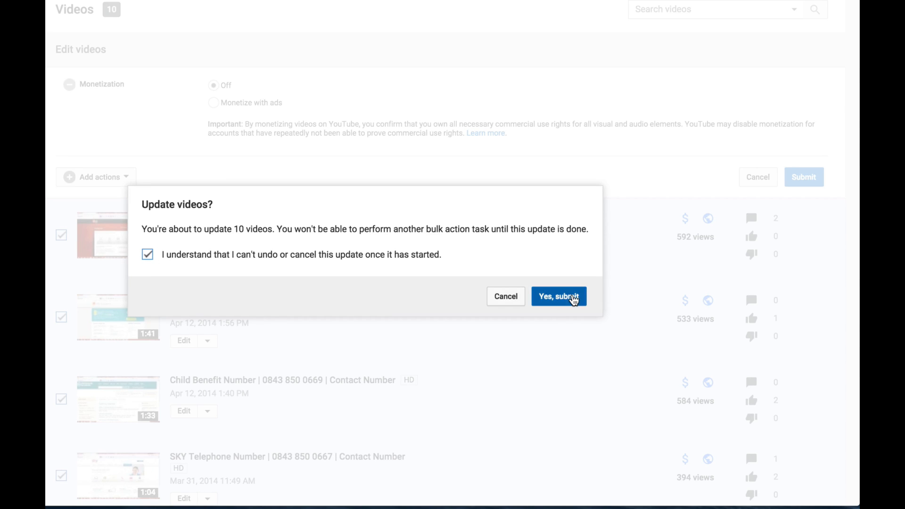
{"action": "left_click", "coordinate": [559, 296]}
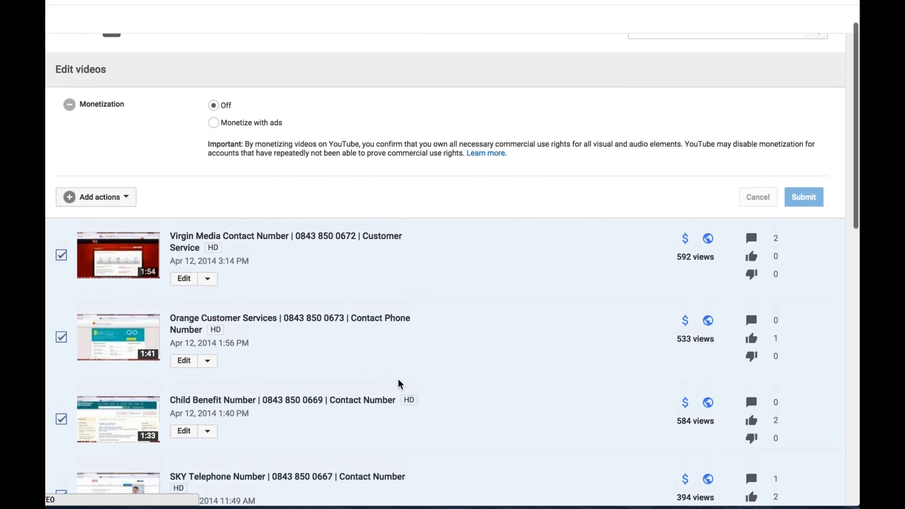
{"action": "scroll", "scroll_direction": "up", "scroll_amount": 3}
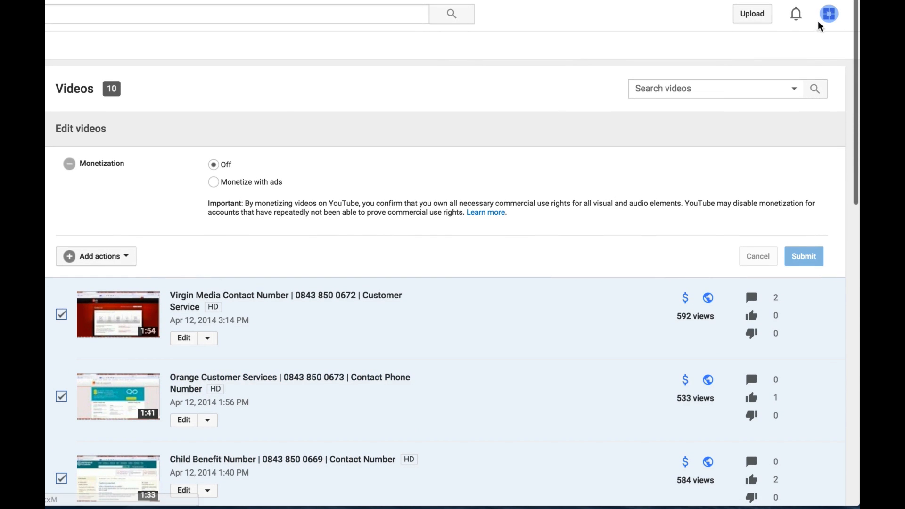
Step: After the pending bulk edit finishes, open the Virgin Media Contact Number video for editing
{"action": "left_click", "coordinate": [804, 257]}
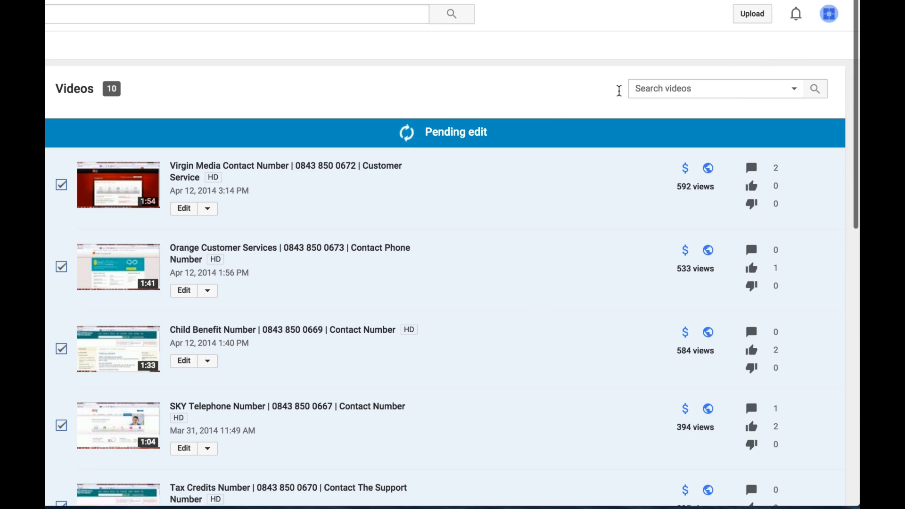
{"action": "left_click", "coordinate": [824, 14]}
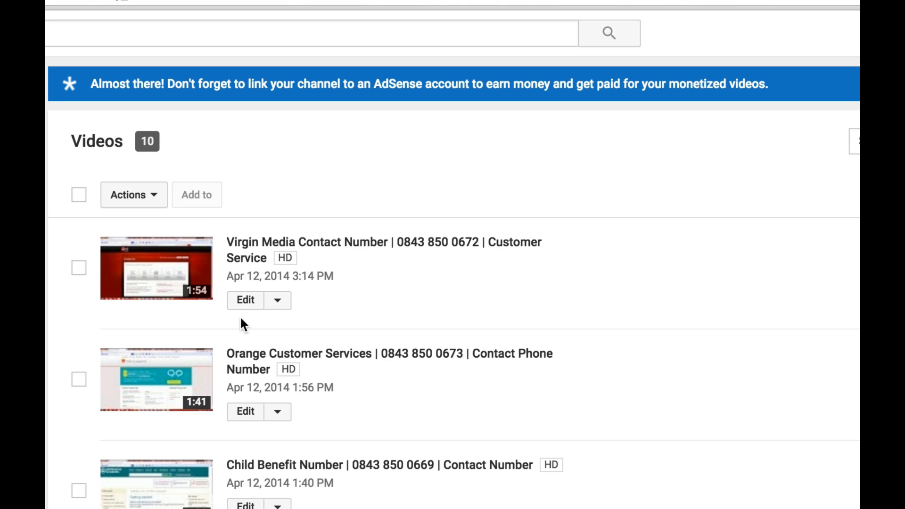
{"action": "mouse_move", "coordinate": [232, 306]}
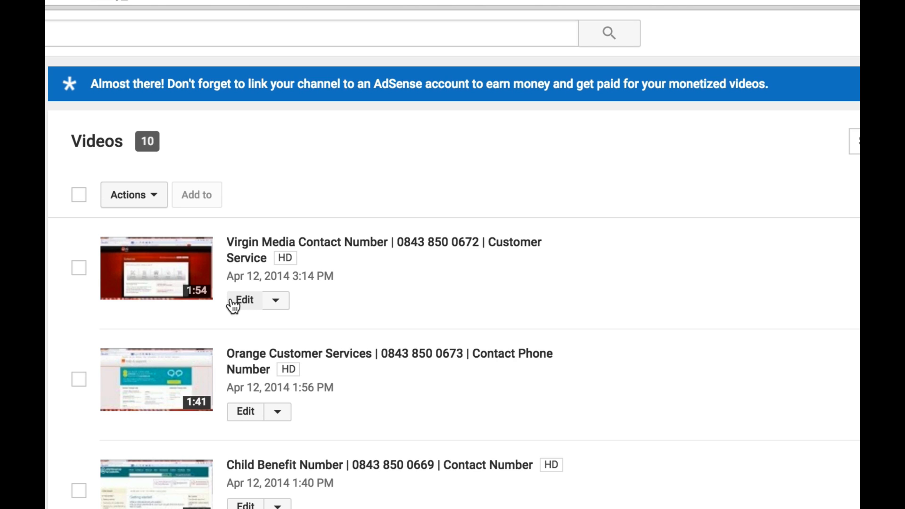
{"action": "mouse_move", "coordinate": [489, 377]}
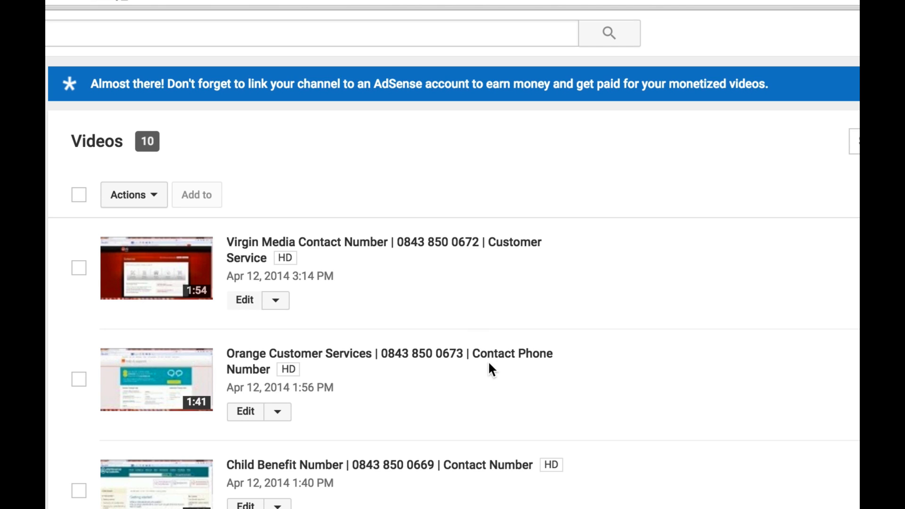
{"action": "mouse_move", "coordinate": [247, 302]}
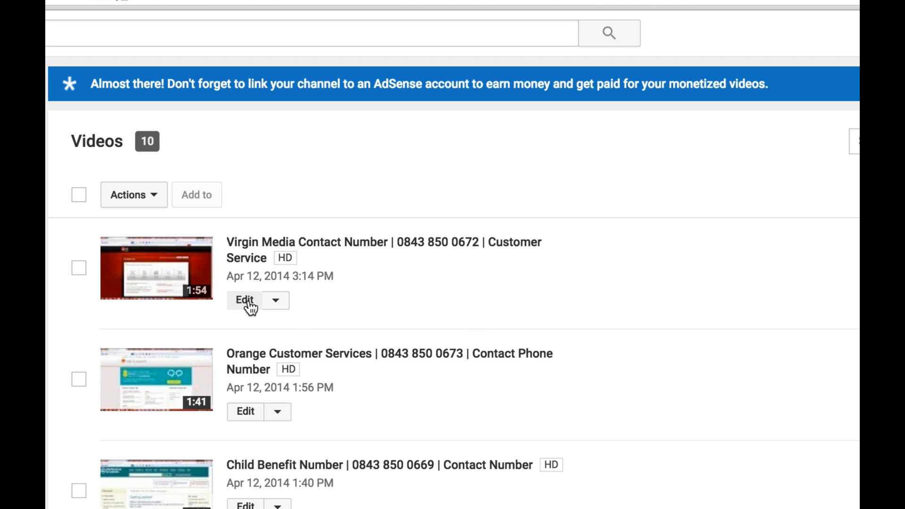
{"action": "left_click", "coordinate": [245, 300]}
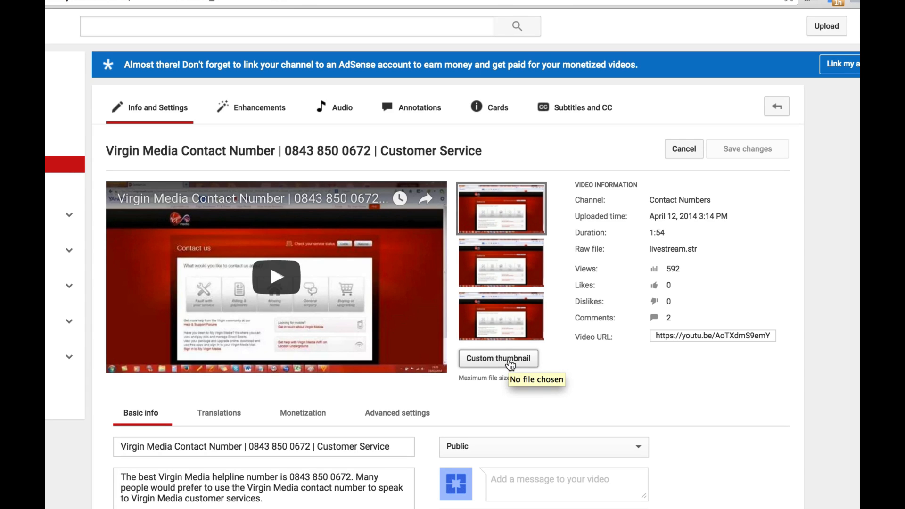
Step: Check that Custom thumbnail opens a file picker, then cancel without choosing a file
{"action": "left_click", "coordinate": [499, 359]}
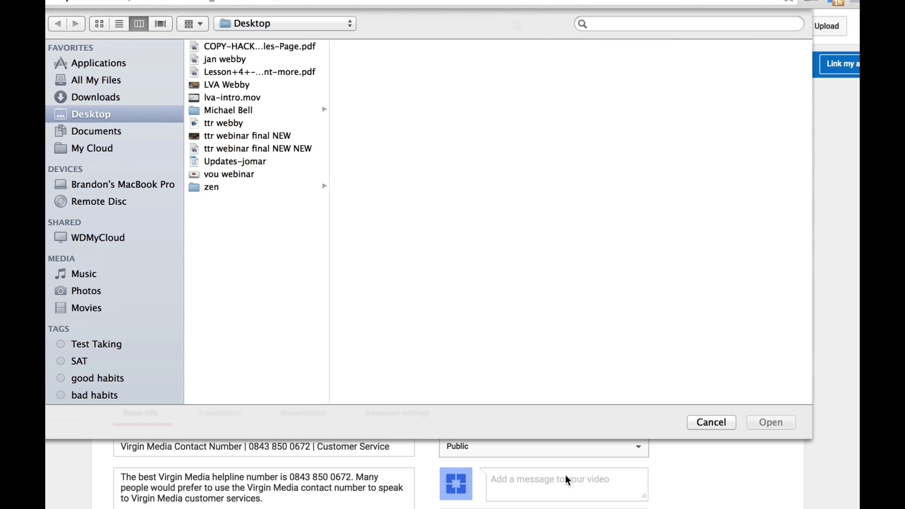
{"action": "left_click", "coordinate": [711, 423]}
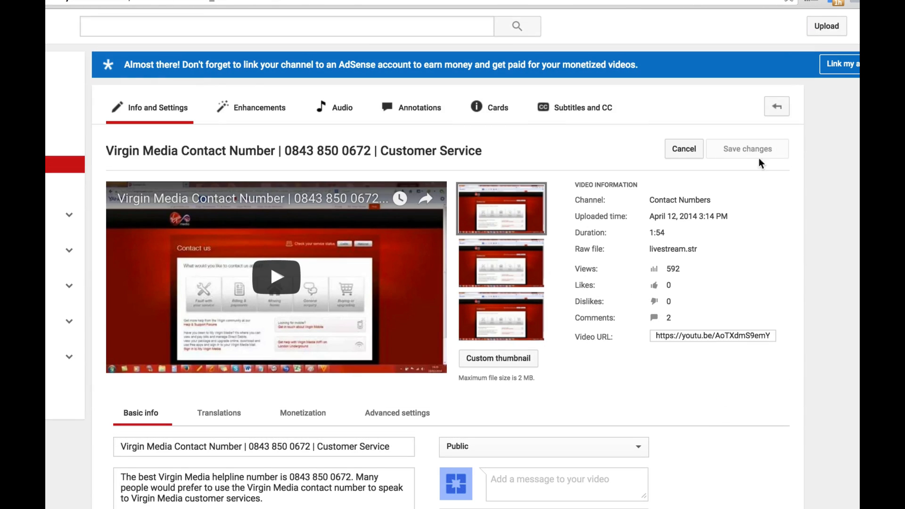
{"action": "left_click", "coordinate": [498, 358]}
{"action": "type", "text": "how to rank videos"}
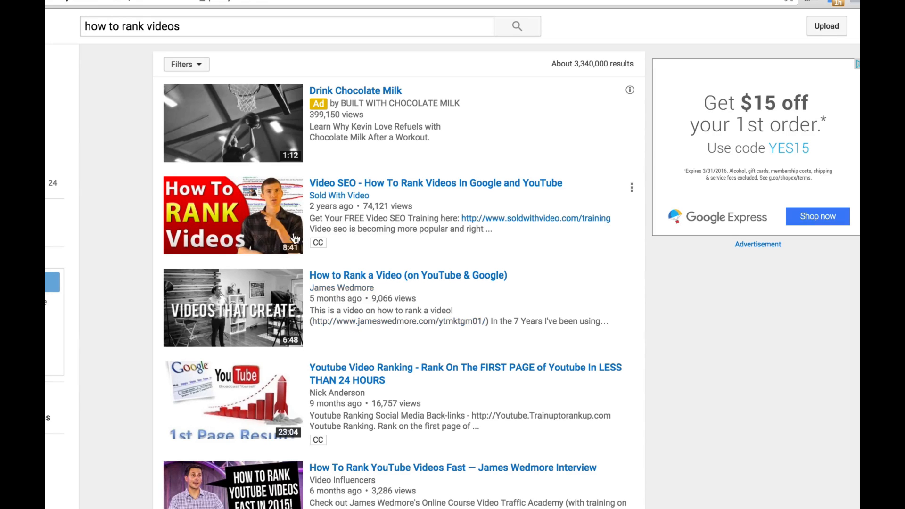
{"action": "mouse_move", "coordinate": [282, 265]}
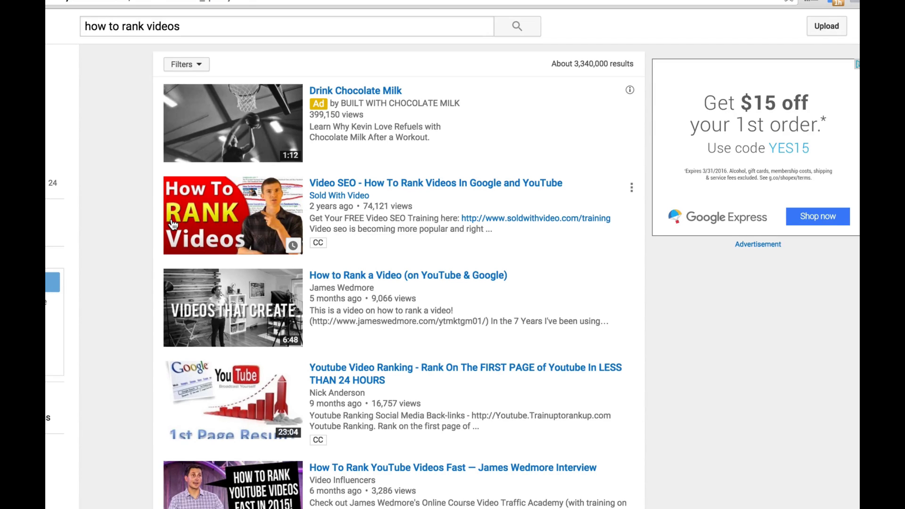
{"action": "mouse_move", "coordinate": [177, 224]}
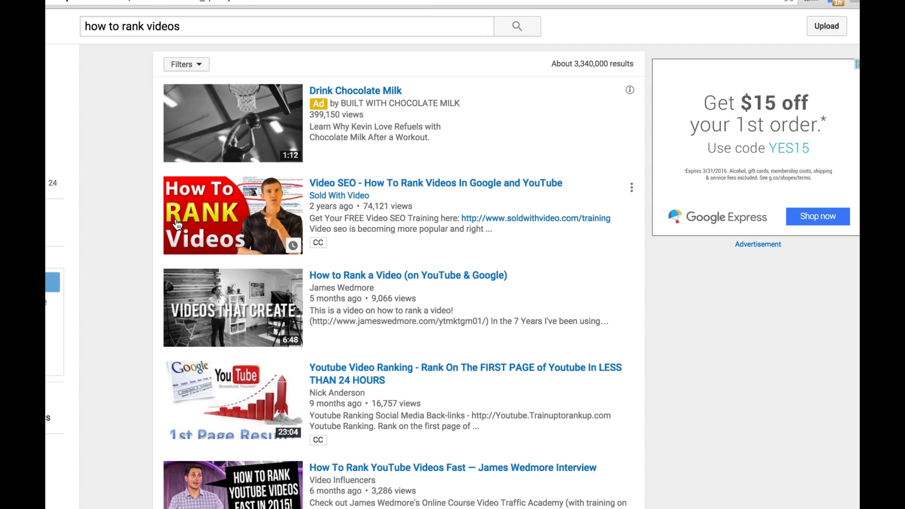